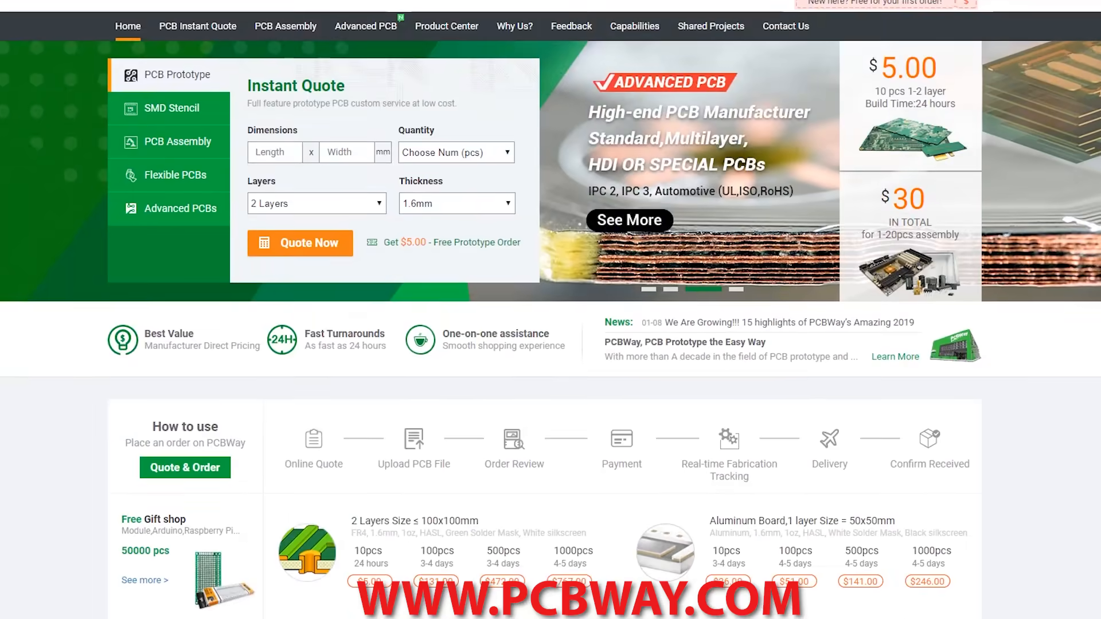
# Scroll the PCBWay homepage and open the SMD-Stencil quote form with its default options
pyautogui.scroll(-3)
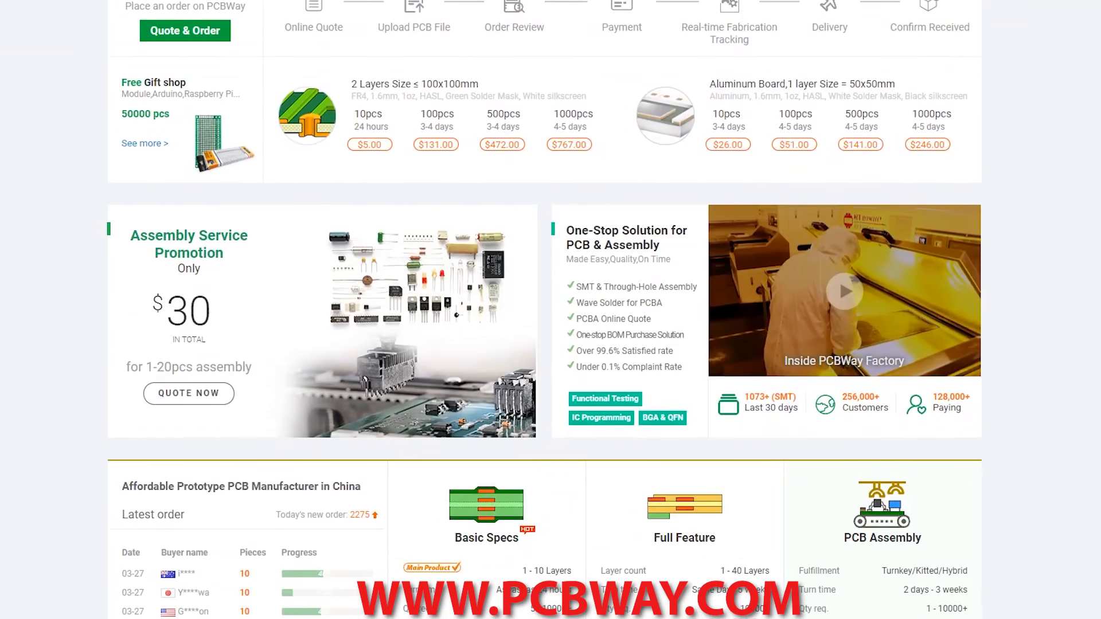
pyautogui.click(750, 162)
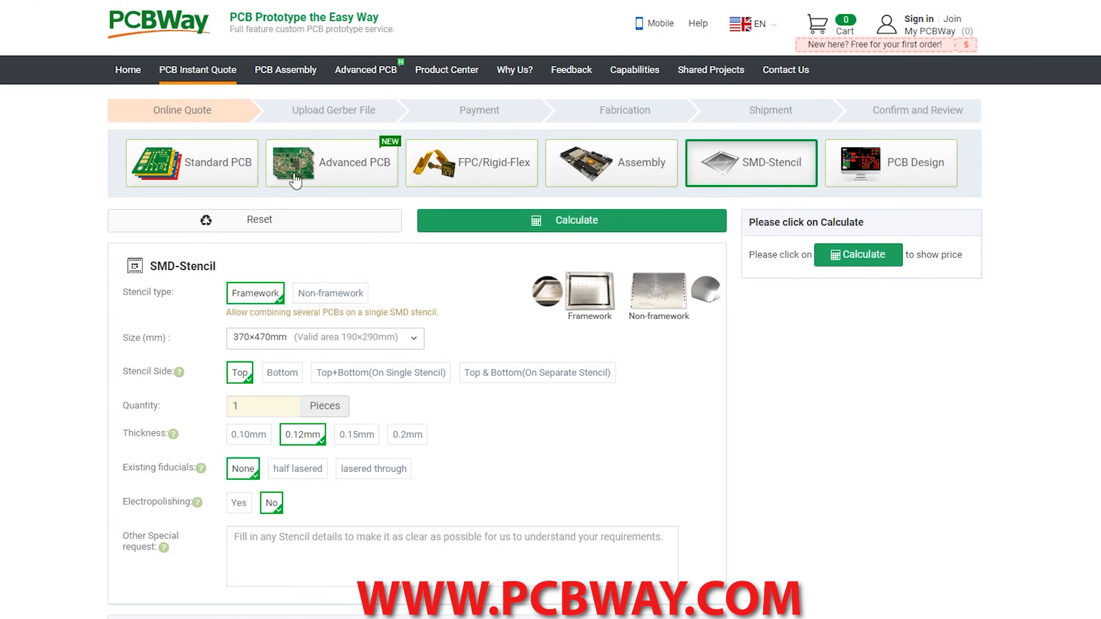